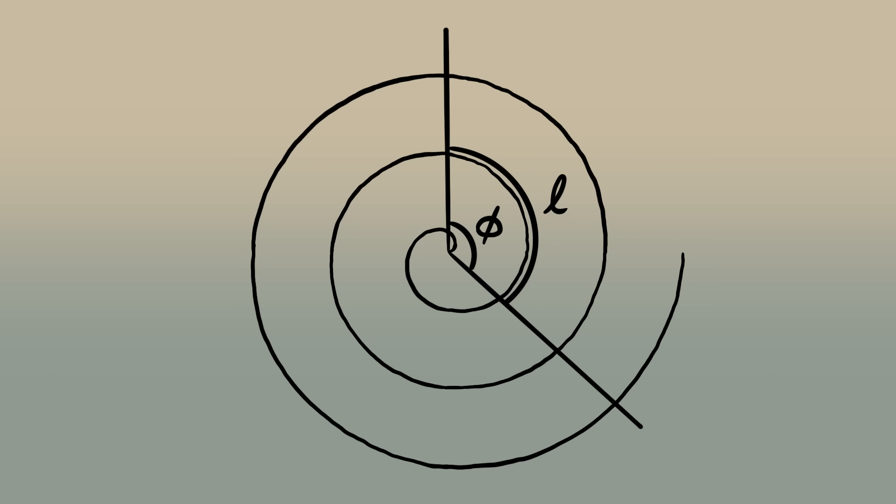
Step: Label the small arc between two radial lines on the spiral sketch as ℓ(φ)
text(ℓ(φ))
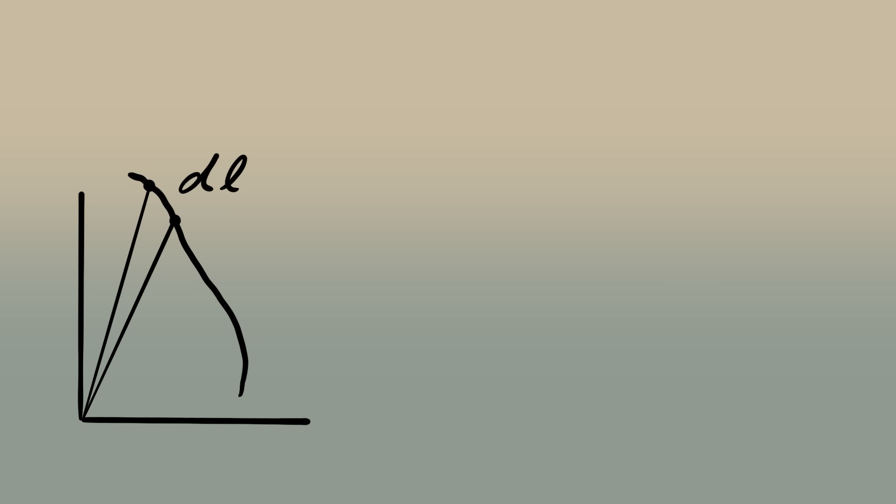
Step: Mark sides dr and rdφ, then write dℓ = dφ√(r²+(dr/dφ)²)
drag(114, 103, 134, 197)
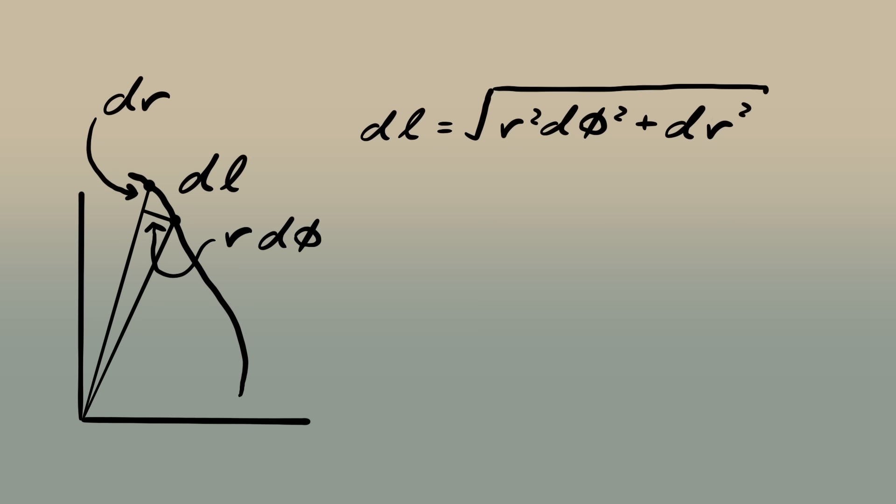
text(=dΦ√(r²+(dr/dΦ)²))
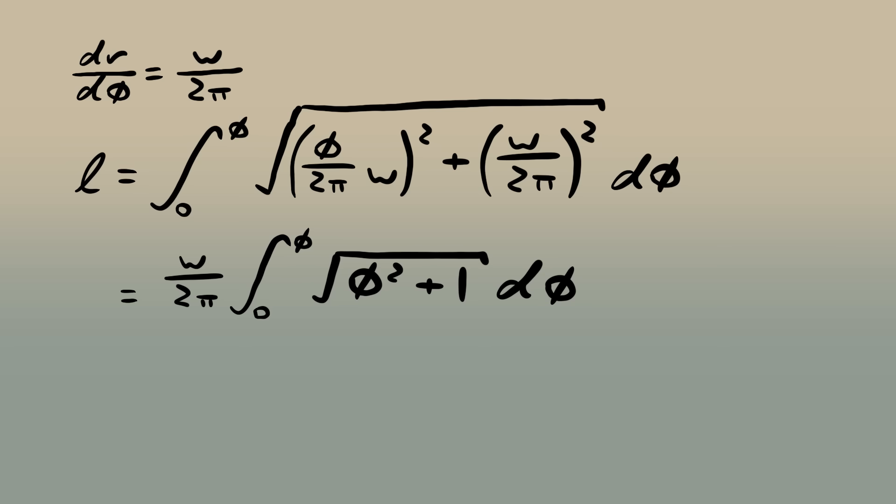
Step: Write ℓ = w/4π(√(φ²+1)φ + sinh⁻¹φ) and add a '>>' comparison mark
text(l = w/4π (√(φ²+1) φ + sinh⁻¹φ))
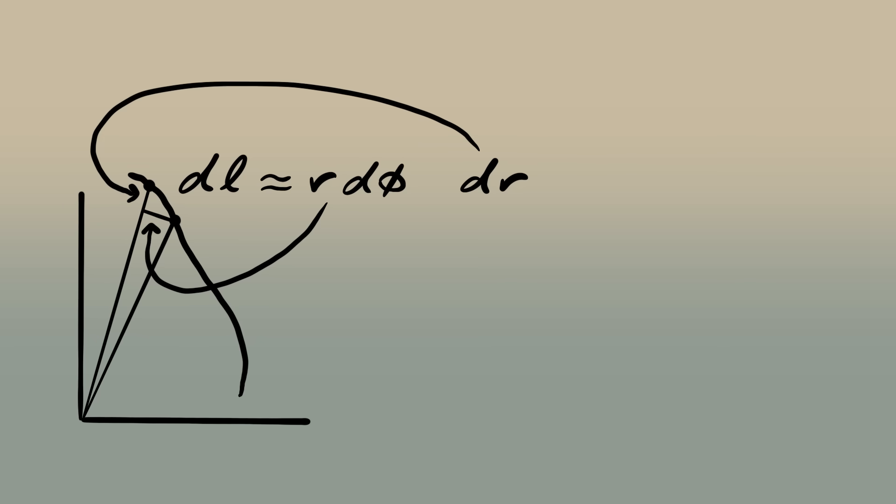
text(>>)
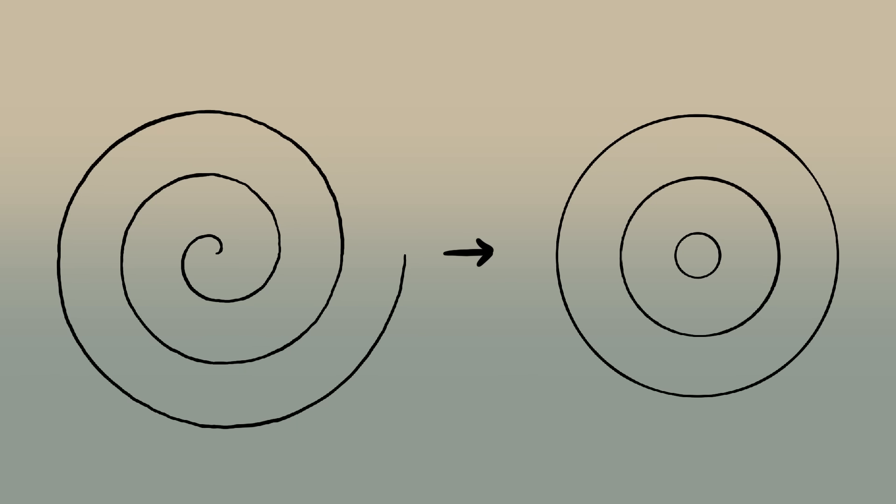
Step: Write the circle circumference formula C = 2πR on the page
text(C = 2πR)
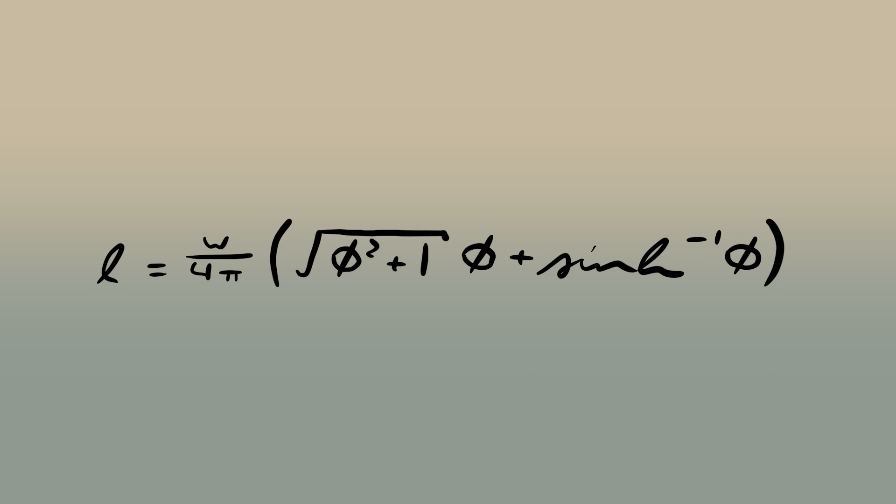
Step: Sketch the slowly rising inverse-sinh curve and connect the value 314 to φ²
drag(635, 355, 636, 297)
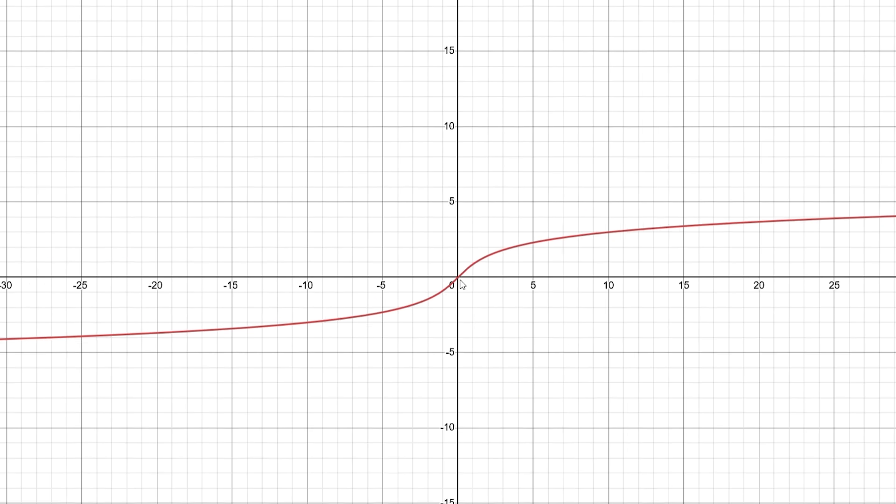
scroll(down, 3)
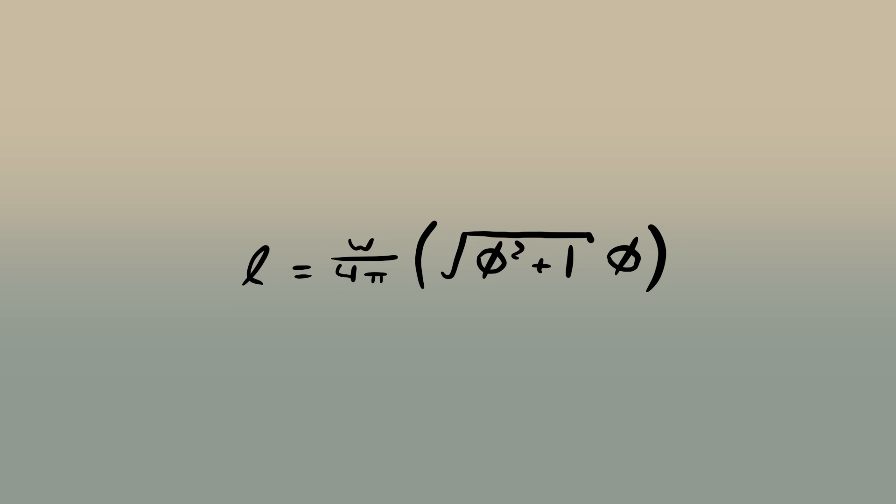
drag(600, 343, 585, 294)
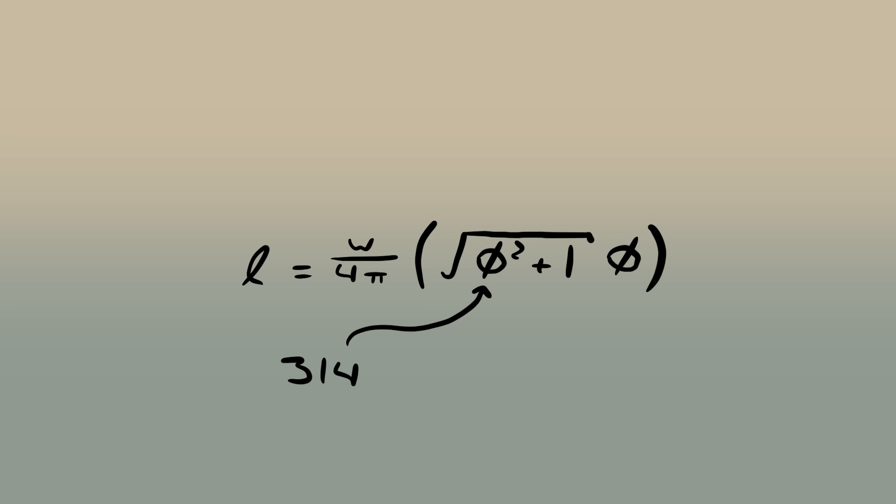
Step: Write ²=98,596 >> 1 beneath the formula
text(²=98,596)
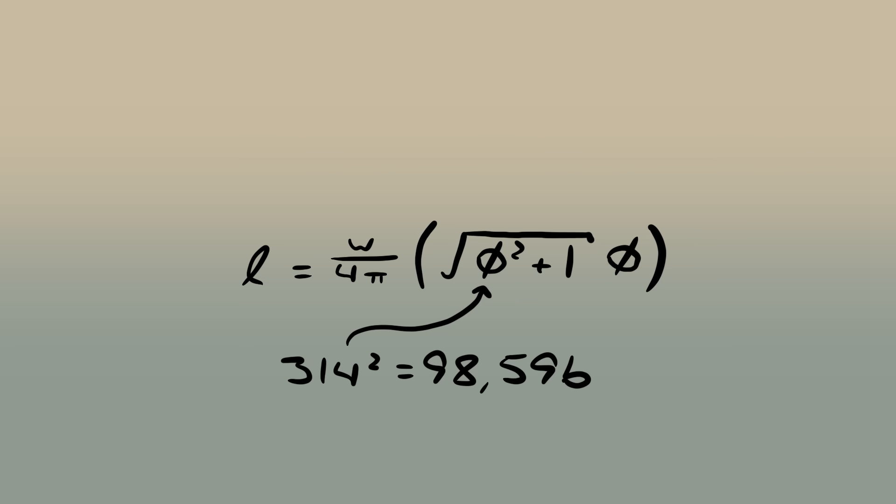
text(>> 1)
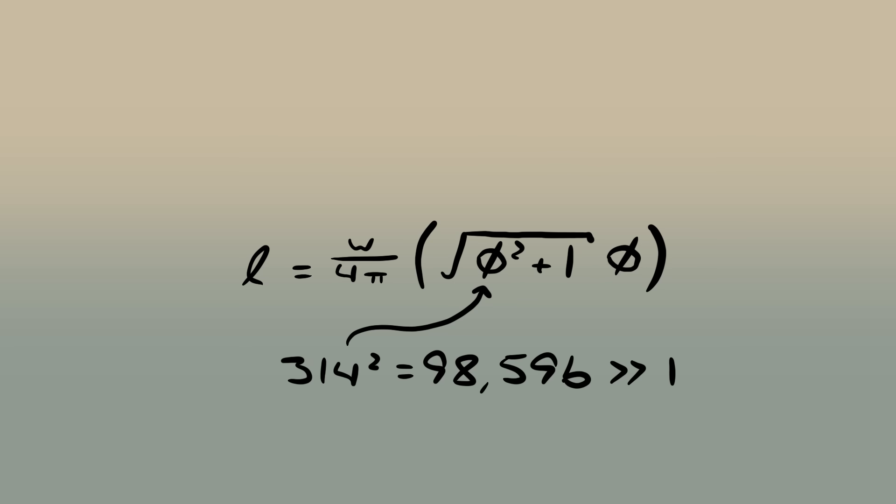